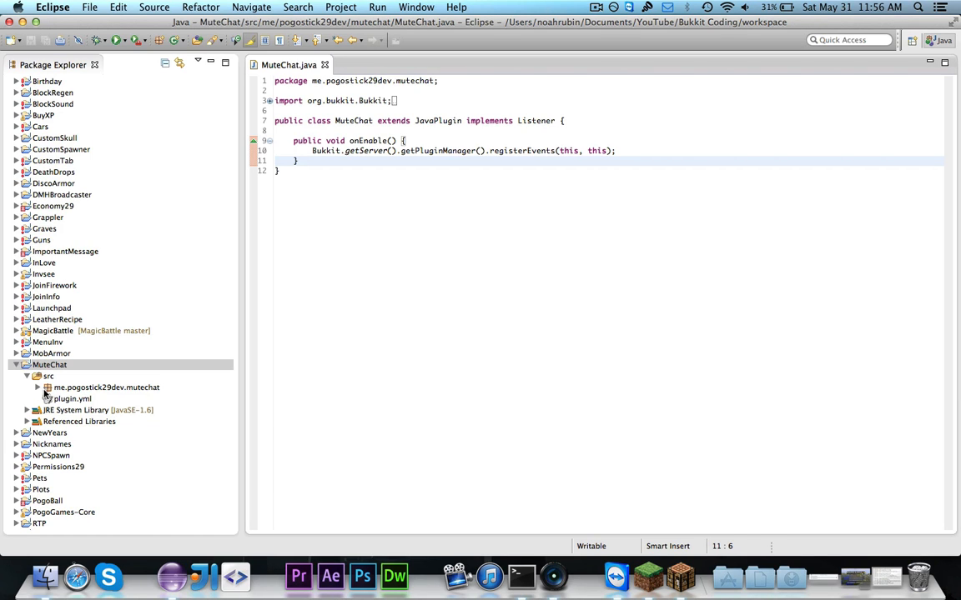
Expand the me.pogostick29dev.mutechat package to reveal MuteChat.java in the project tree.
{"action": "left_click", "coordinate": [37, 387]}
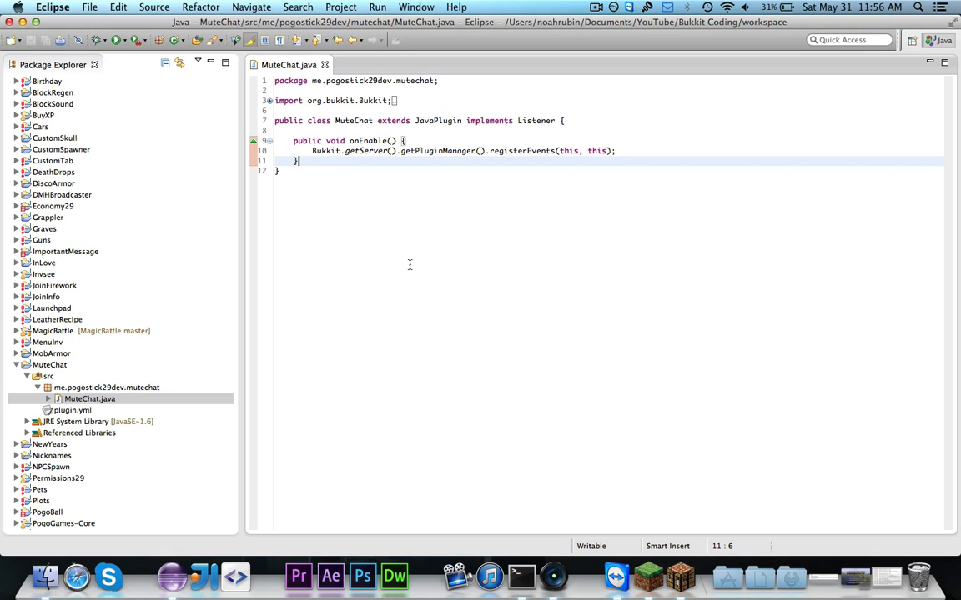
{"action": "type", "text": "@EventHandler"}
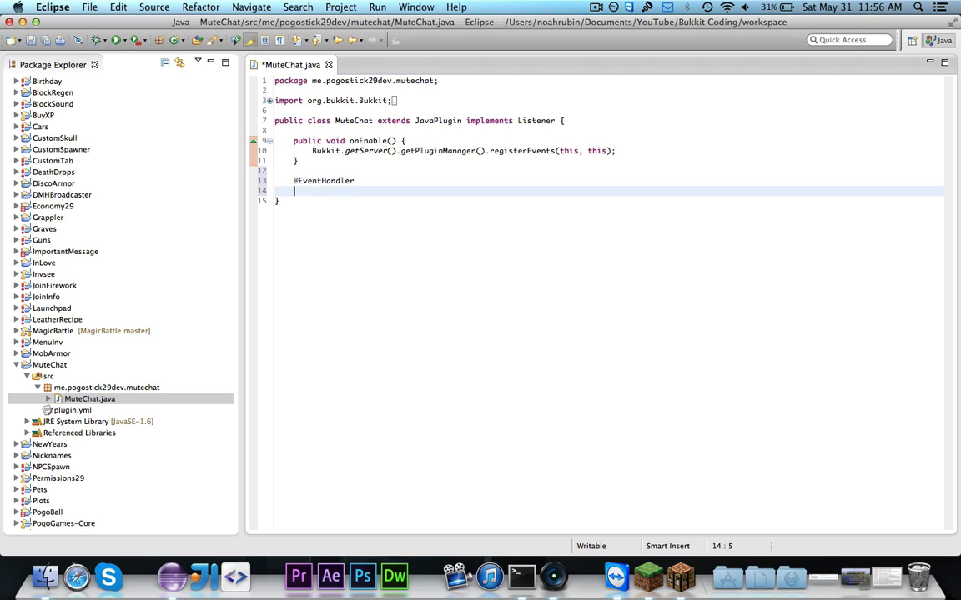
{"action": "type", "text": "public void on"}
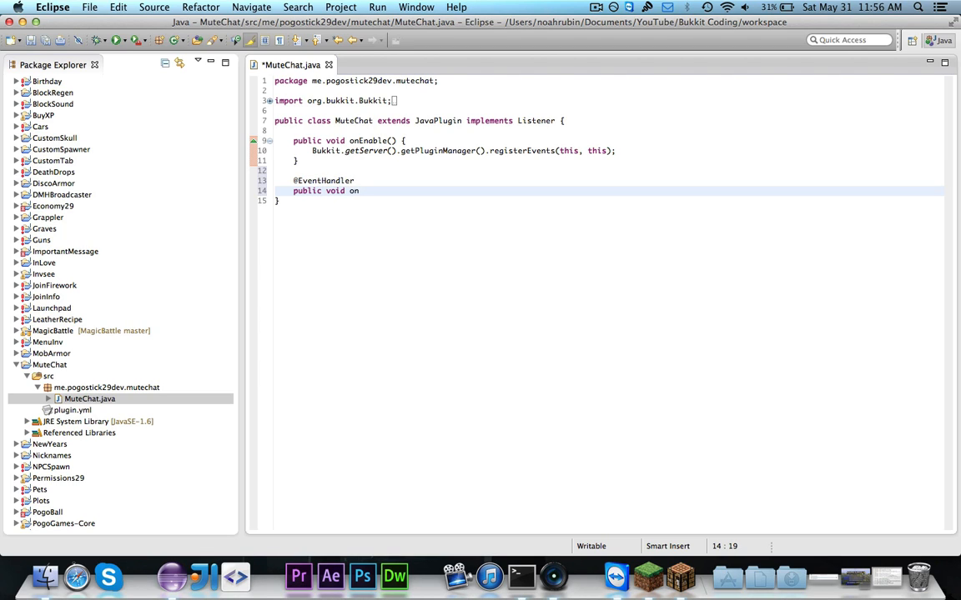
{"action": "type", "text": "PlayerChat(AsyncPlayerC"}
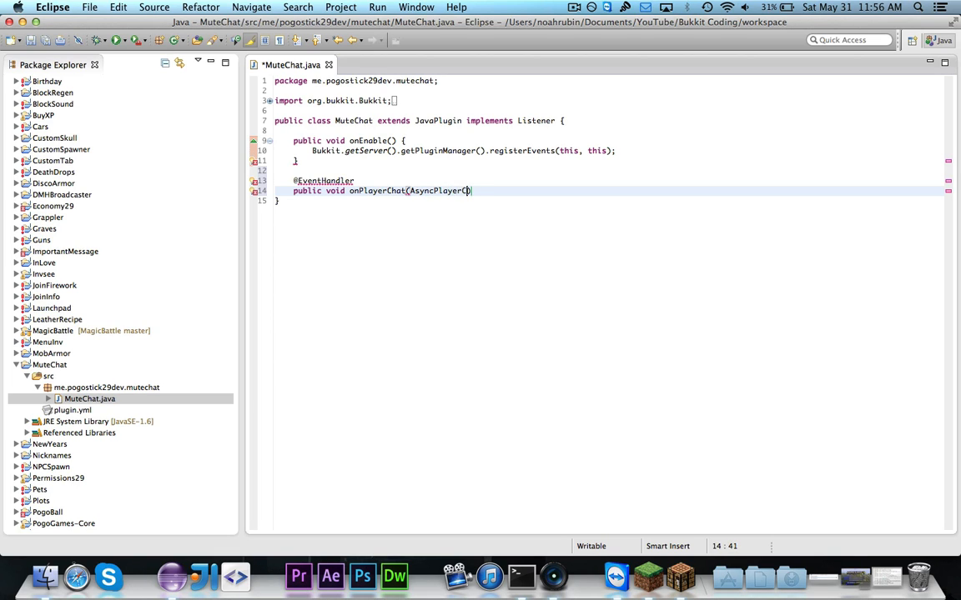
{"action": "type", "text": "hatEvent e) {"}
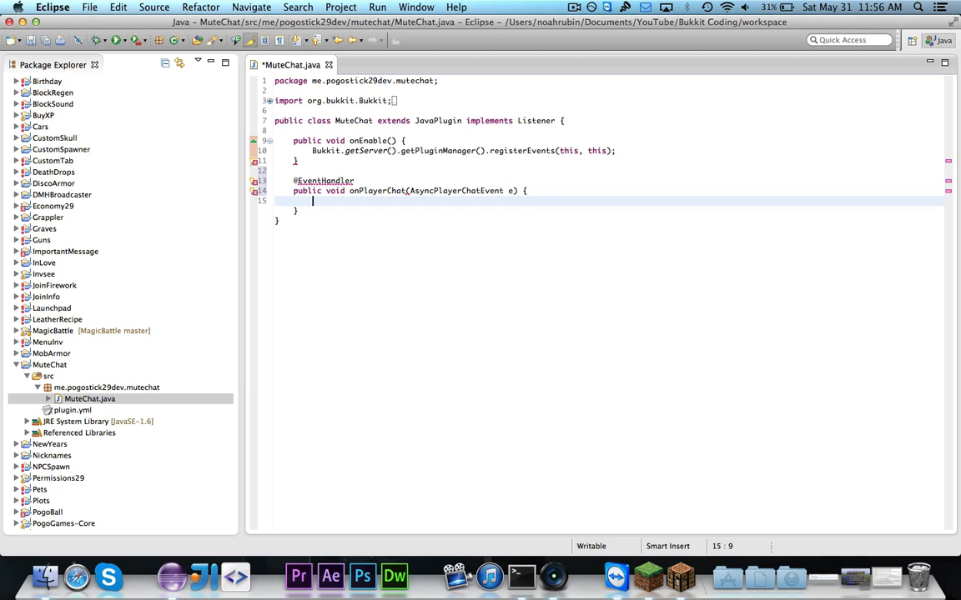
{"action": "key", "text": "Cmd+S"}
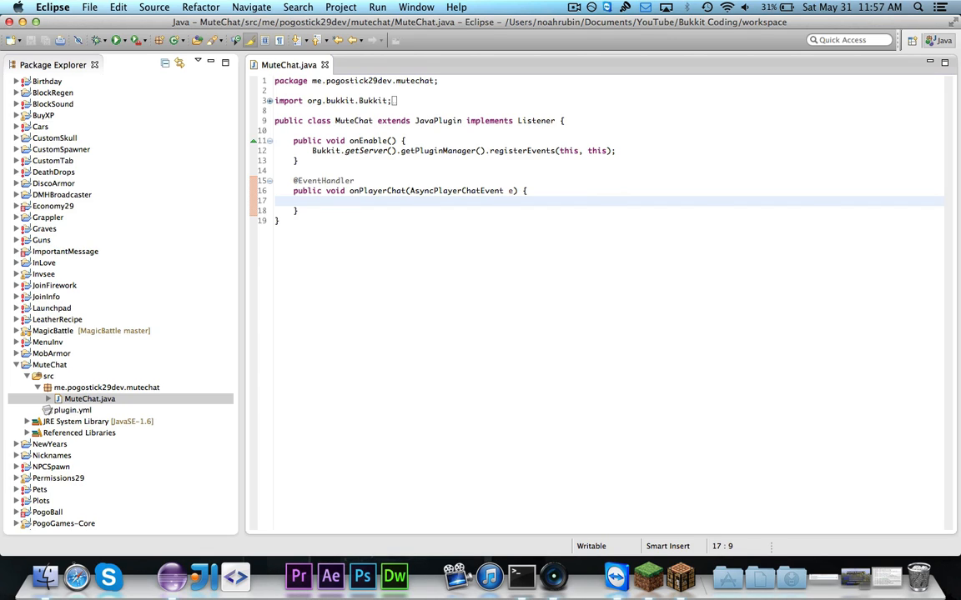
Start an e. call in the handler body to browse the chat event's methods.
{"action": "type", "text": "e."}
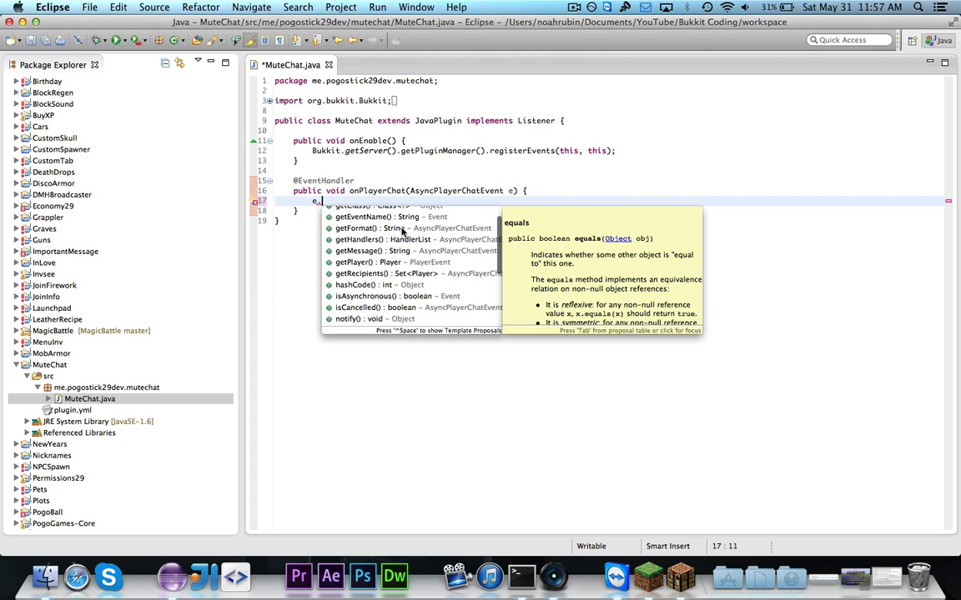
{"action": "mouse_move", "coordinate": [389, 235]}
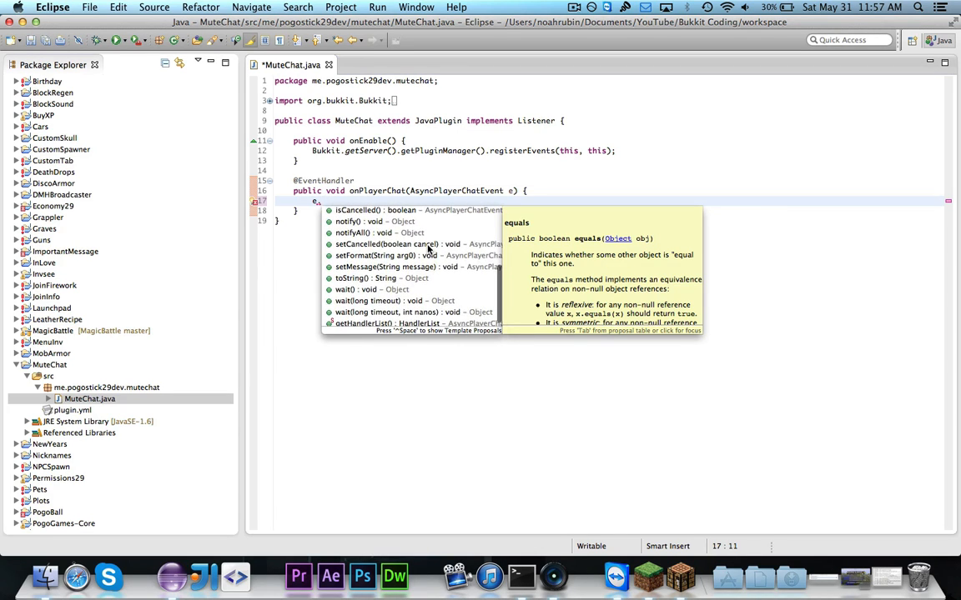
Insert e.setCancelled(true) in the handler via content assist and save the file.
{"action": "type", "text": "set"}
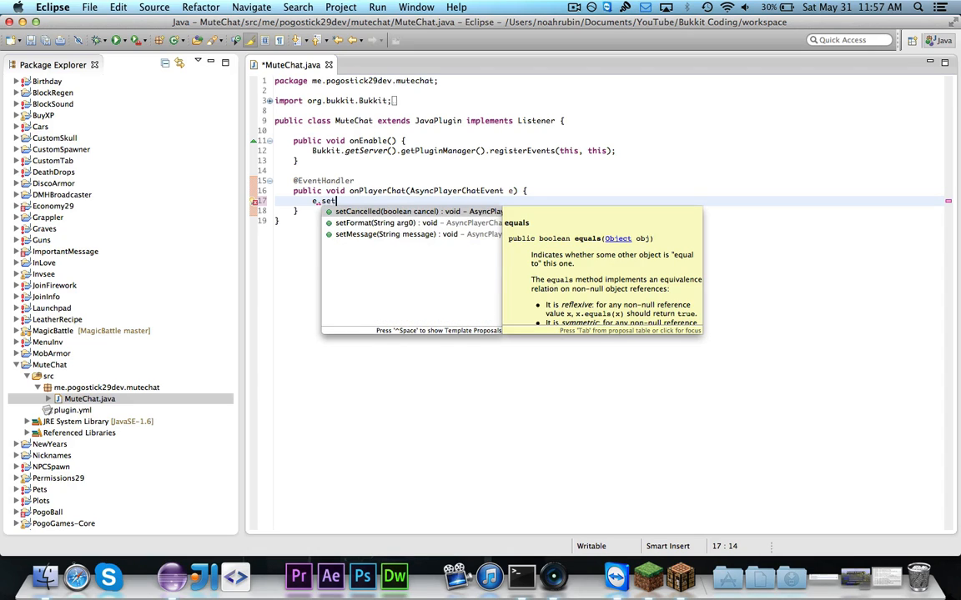
{"action": "left_click", "coordinate": [379, 211]}
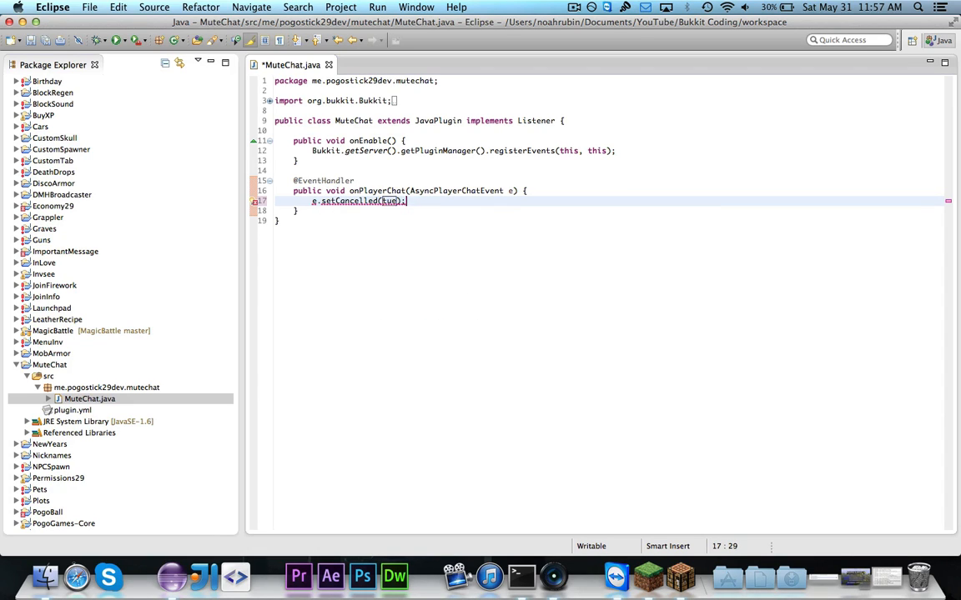
{"action": "key", "text": "Cmd+s"}
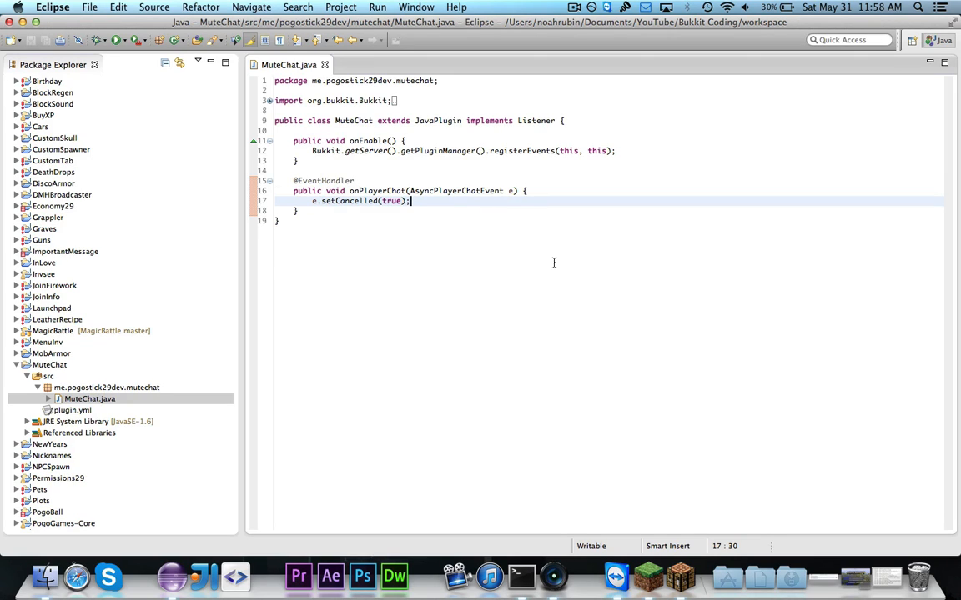
Add a Censor comment and an if block cancelling messages containing "badword".
{"action": "left_click", "coordinate": [526, 190]}
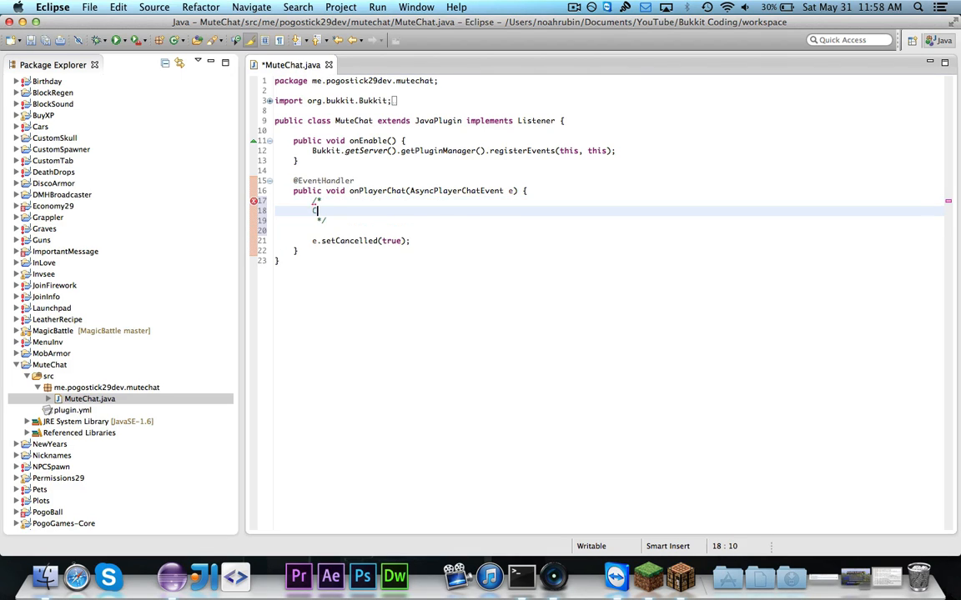
{"action": "type", "text": "Censor"}
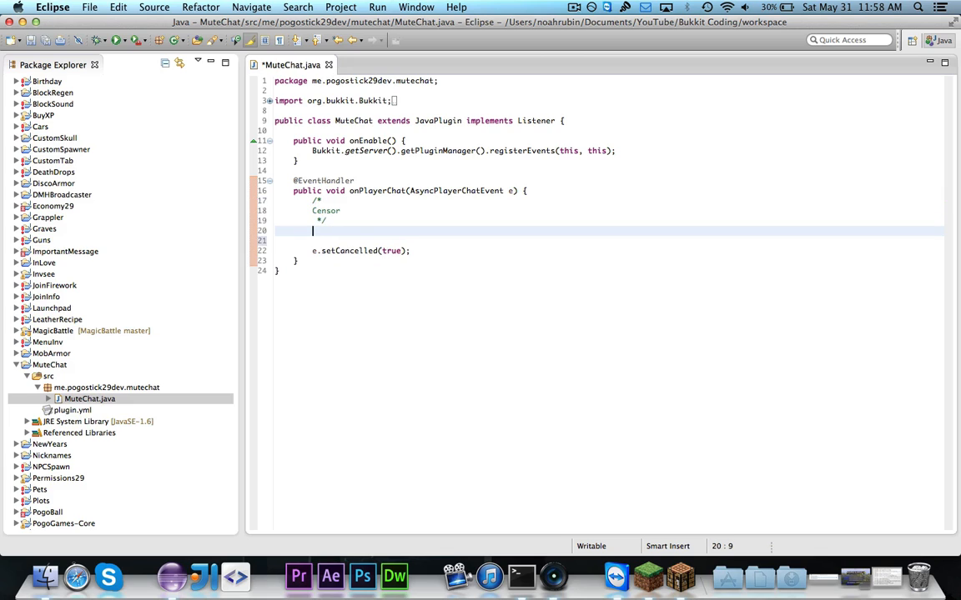
{"action": "type", "text": "if (e.getMessage().contains(\"badword\")) {"}
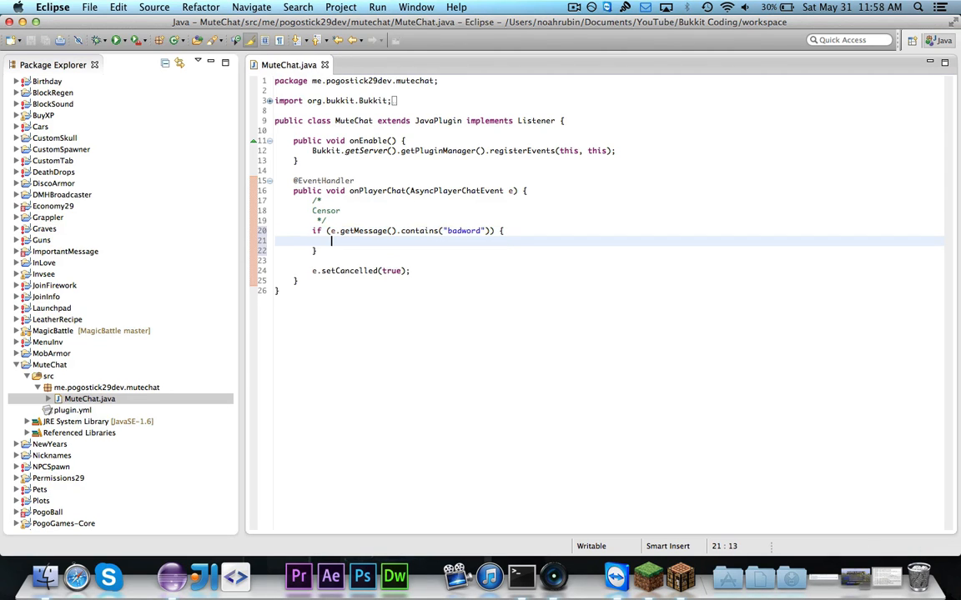
{"action": "type", "text": "e.set"}
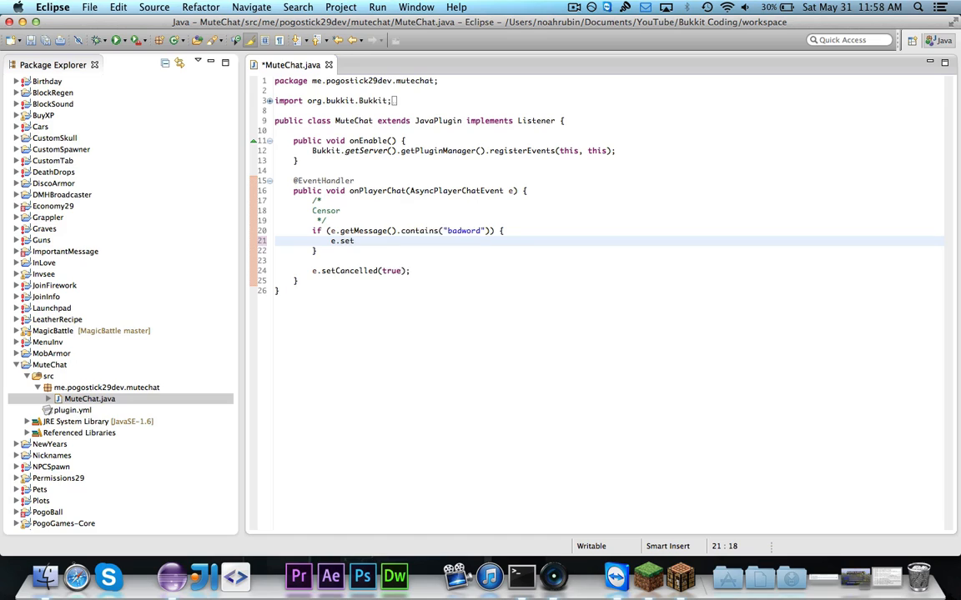
{"action": "type", "text": "Cancelled(true);"}
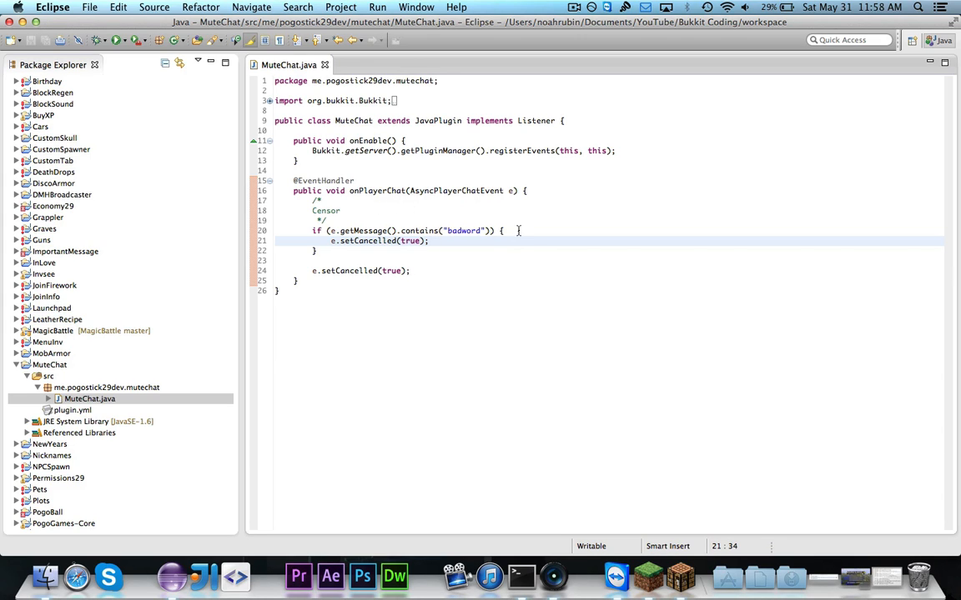
Send a red "Don't curse!" message in the badword check, then start a comment below.
{"action": "type", "text": "e.getPlayer().s"}
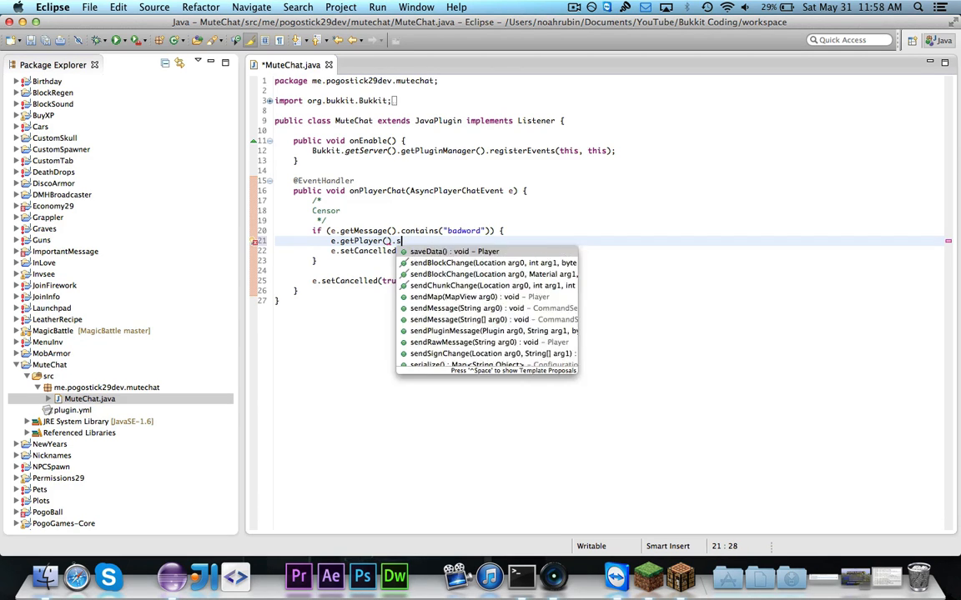
{"action": "type", "text": "endMe"}
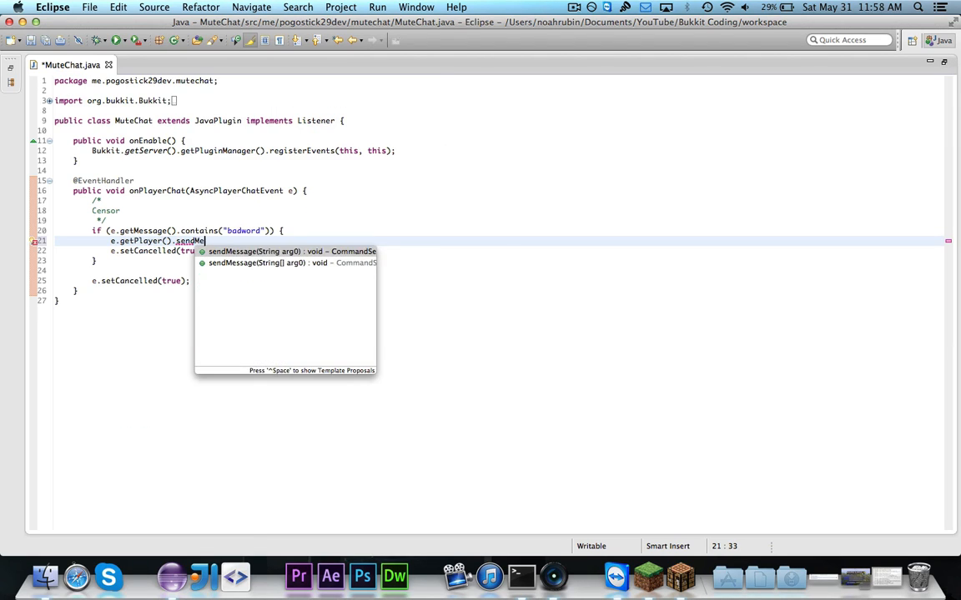
{"action": "left_click", "coordinate": [286, 251]}
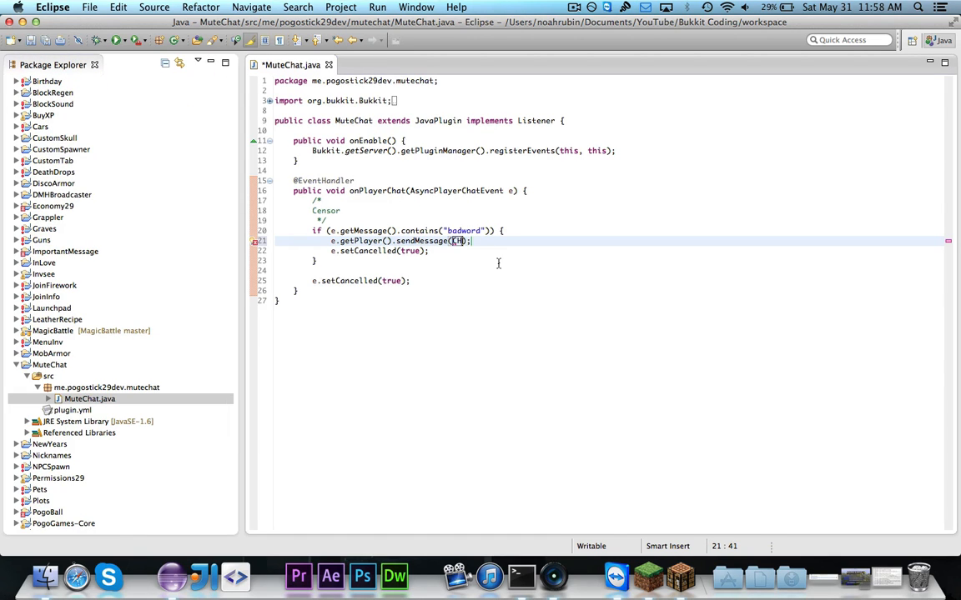
{"action": "type", "text": "hatCoor."}
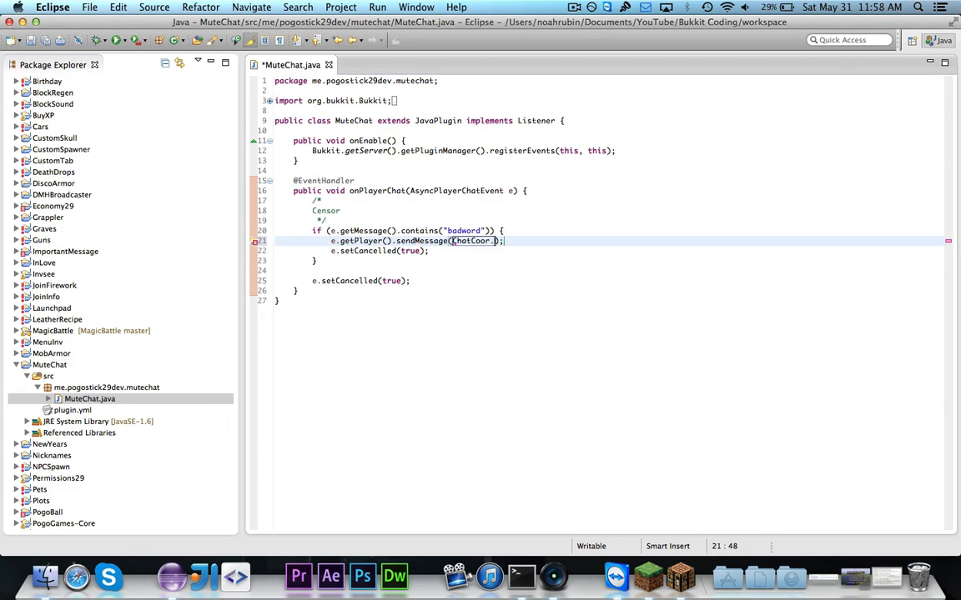
{"action": "type", "text": "."}
{"action": "type", "text": "/*"}
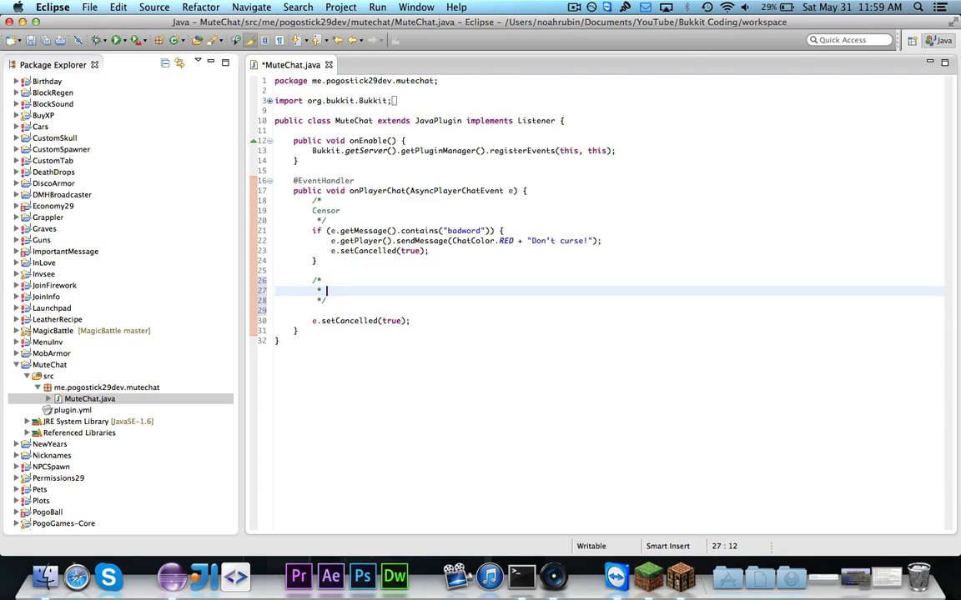
Add a Permission block telling players not named Notch "You may not chat!" and cancelling.
{"action": "type", "text": "Pr"}
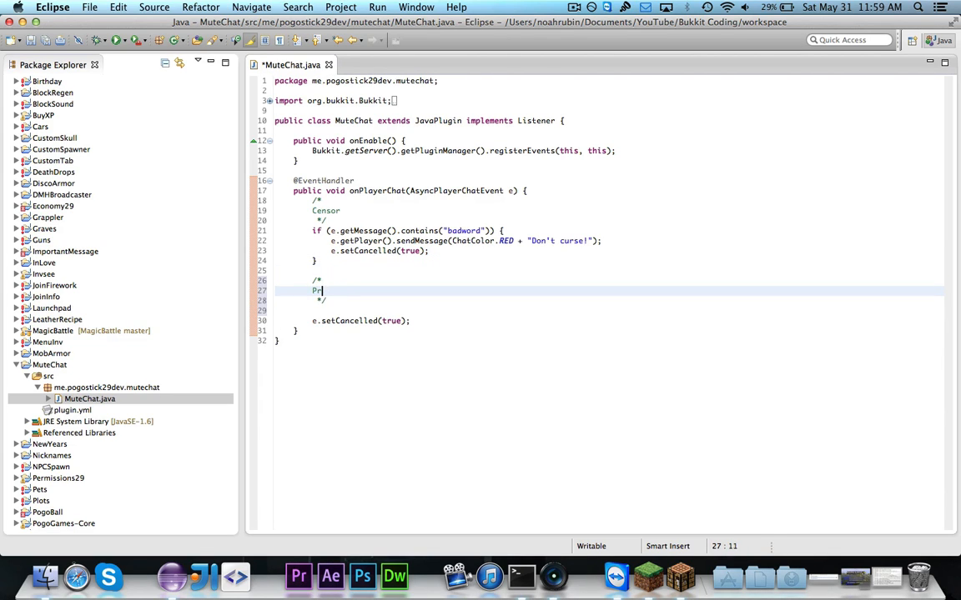
{"action": "type", "text": "ermission"}
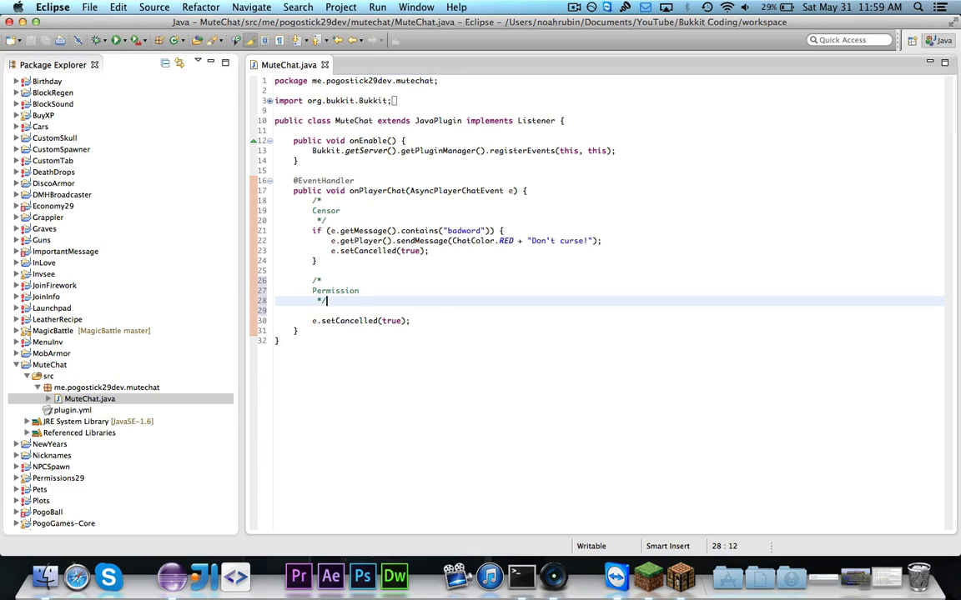
{"action": "key", "text": "Return"}
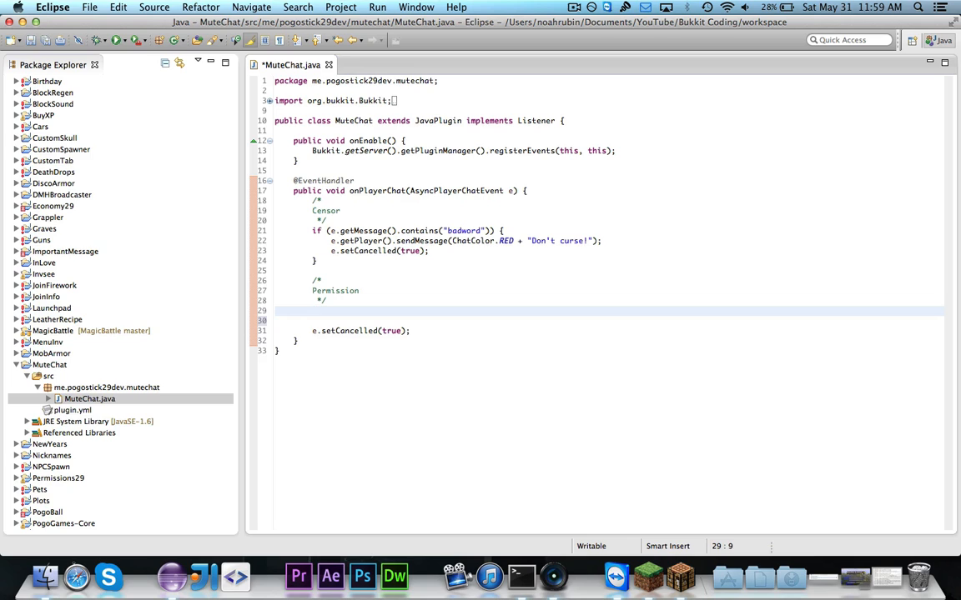
{"action": "type", "text": "if (e.p"}
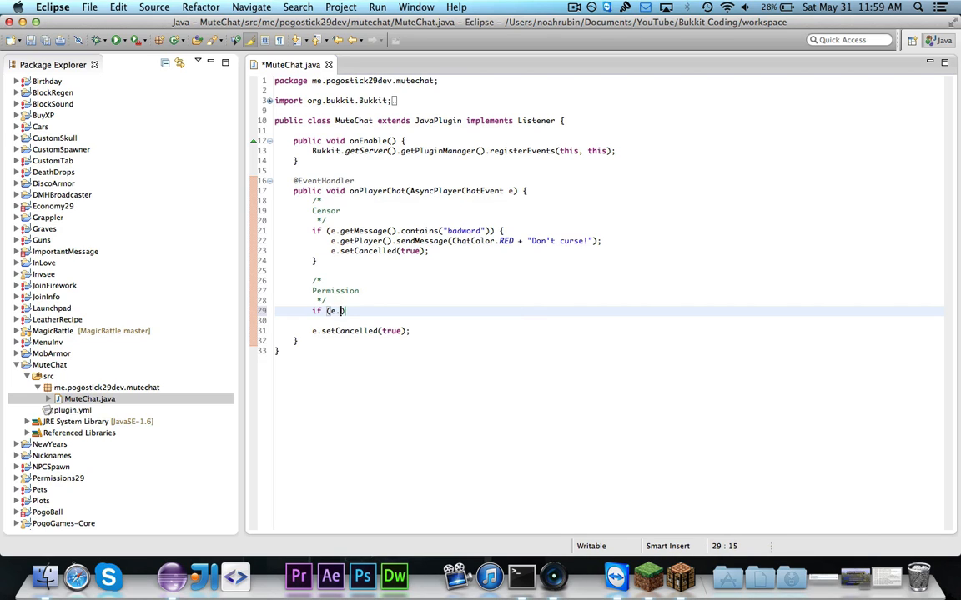
{"action": "type", "text": "getPlayer("}
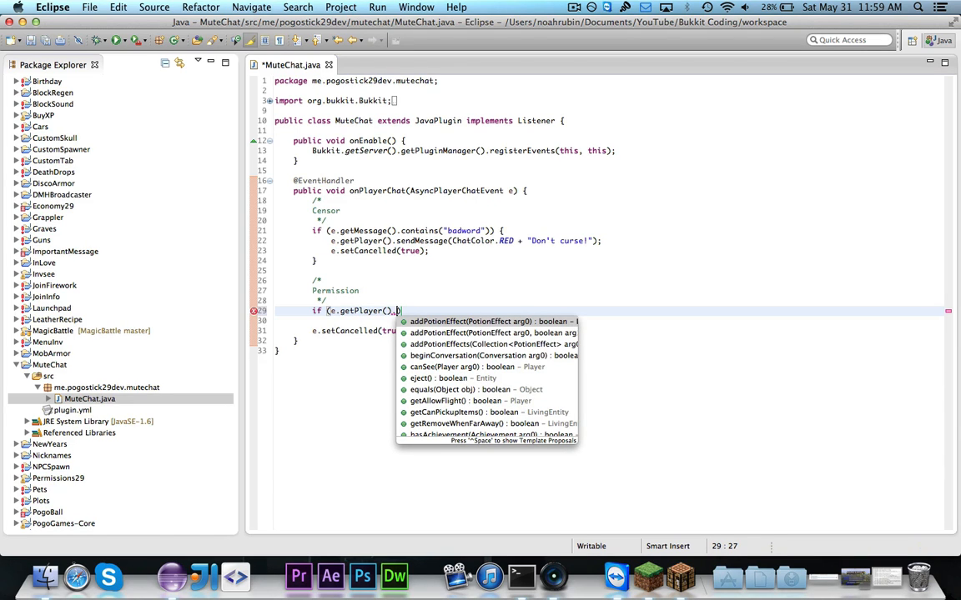
{"action": "type", "text": "getName("}
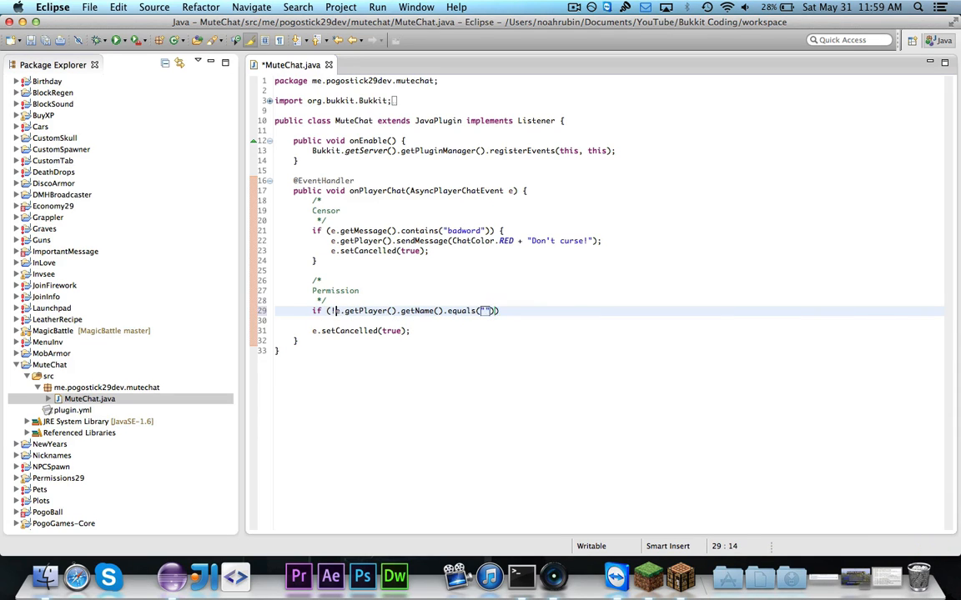
{"action": "type", "text": "Noti"}
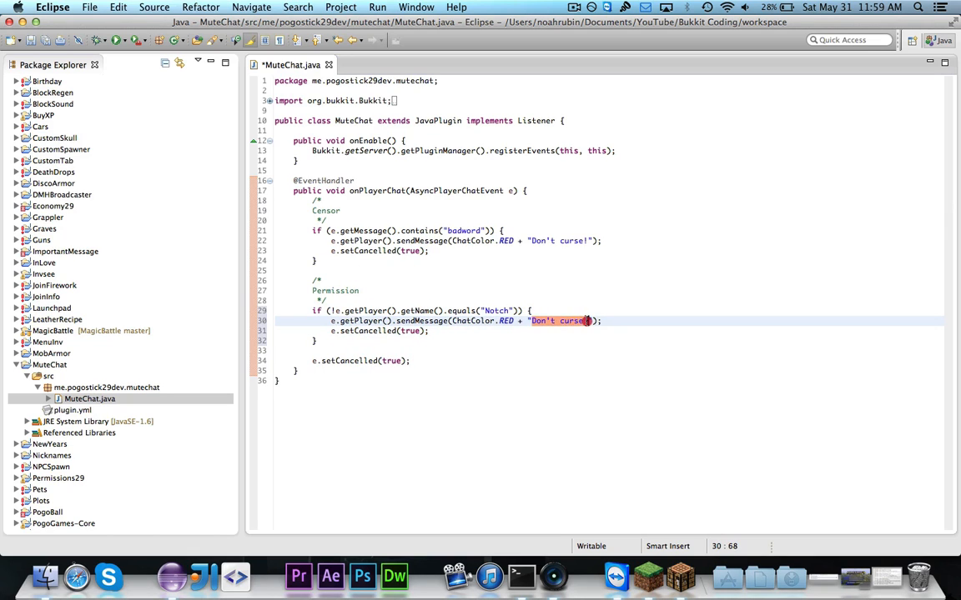
{"action": "type", "text": "You may not chat"}
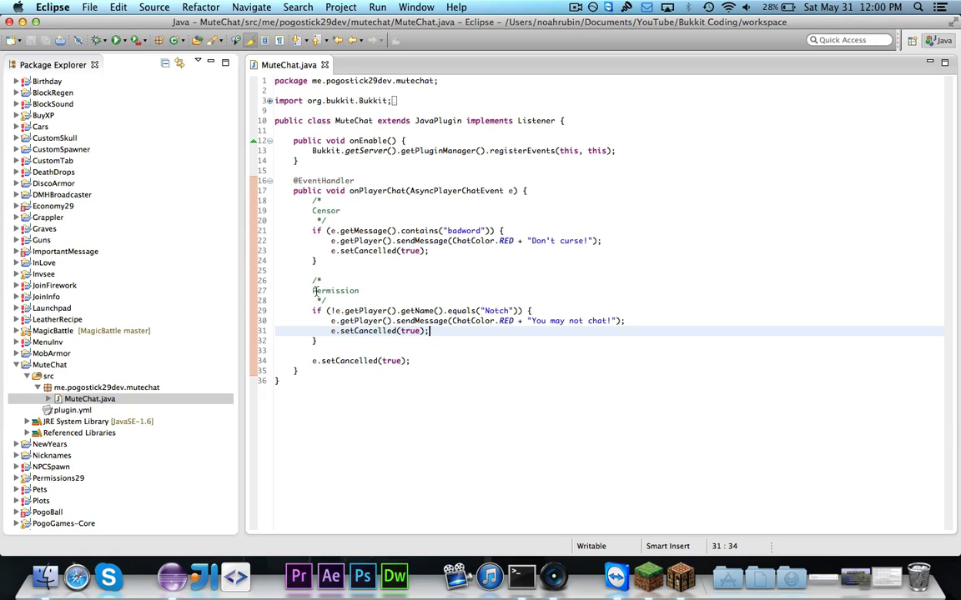
Rename the comment to Names and add a Permissions block requiring mutechat.bypass to chat.
{"action": "double_click", "coordinate": [335, 290]}
{"action": "type", "text": "Names"}
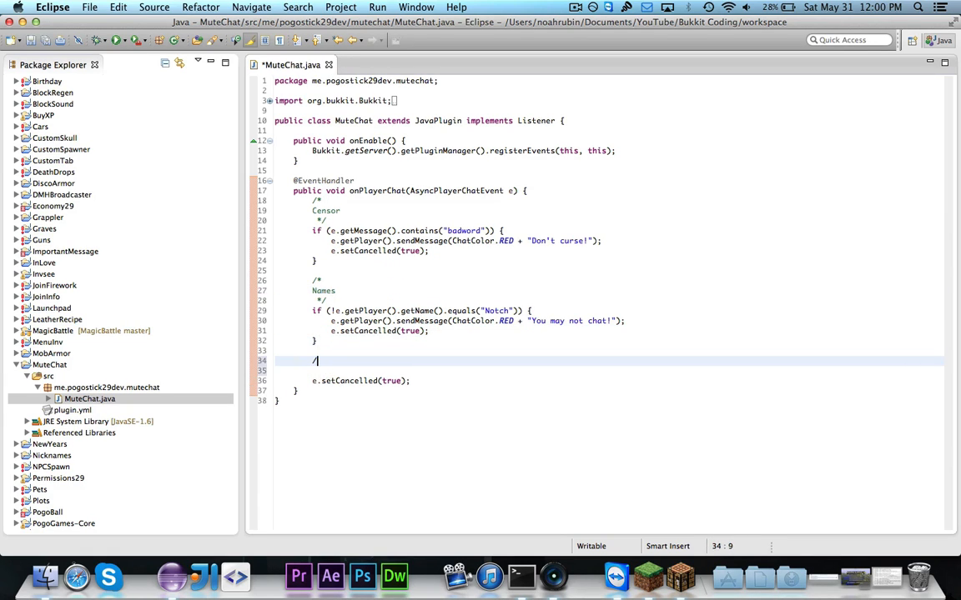
{"action": "type", "text": "*"}
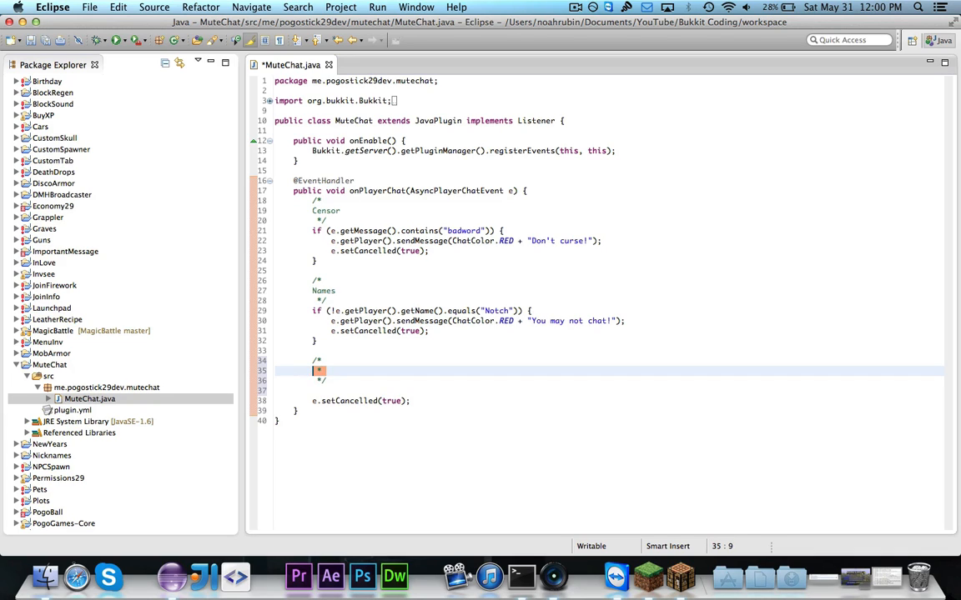
{"action": "type", "text": "Permi"}
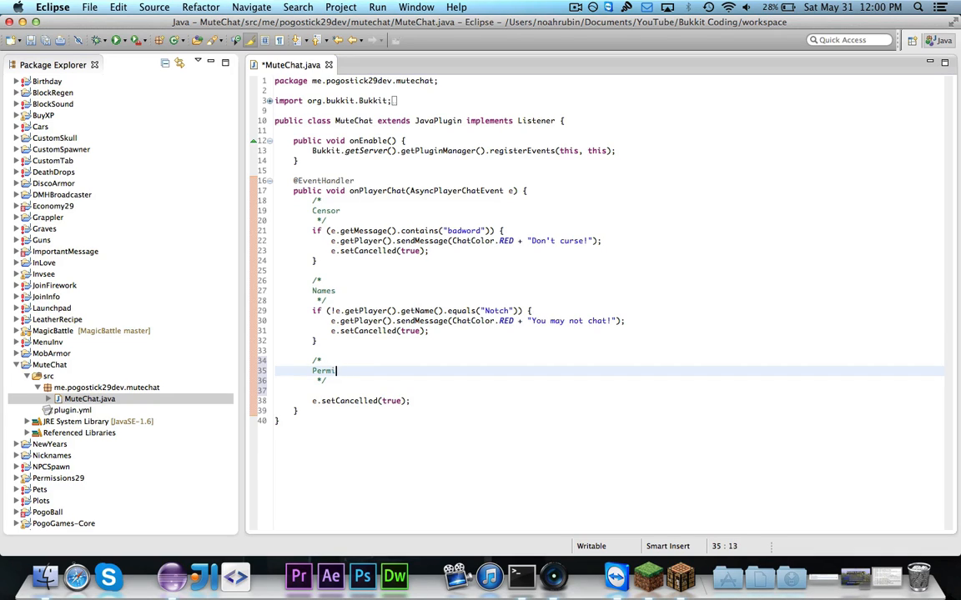
{"action": "type", "text": "ssions"}
{"action": "left_click", "coordinate": [608, 390]}
{"action": "type", "text": "if (!e.getPlayer().hasPermission(\""}
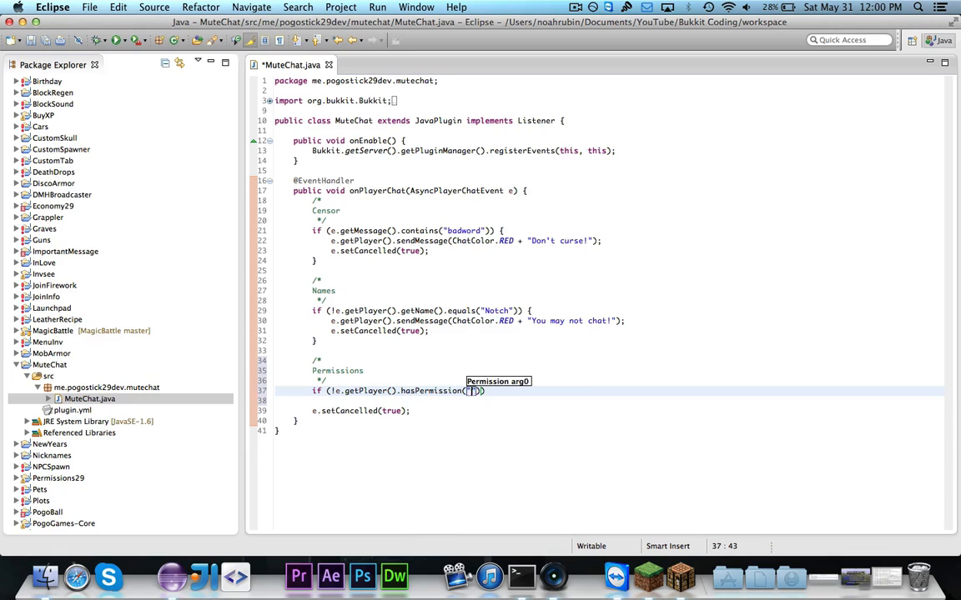
{"action": "type", "text": "mutechat.ny"}
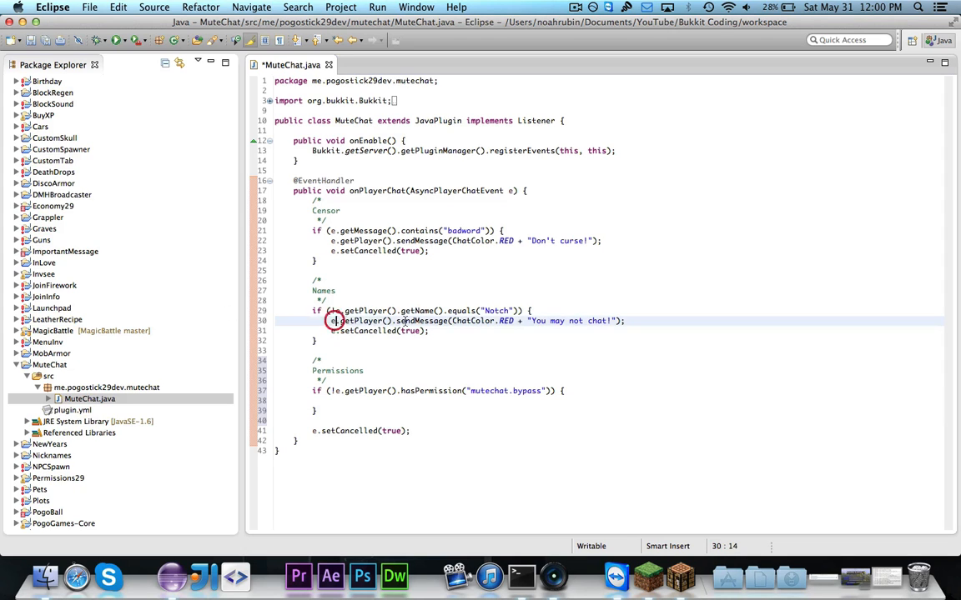
{"action": "type", "text": "e.getPlayer().sendMessage(ChatColor.RED + \"You may not chat!\");"}
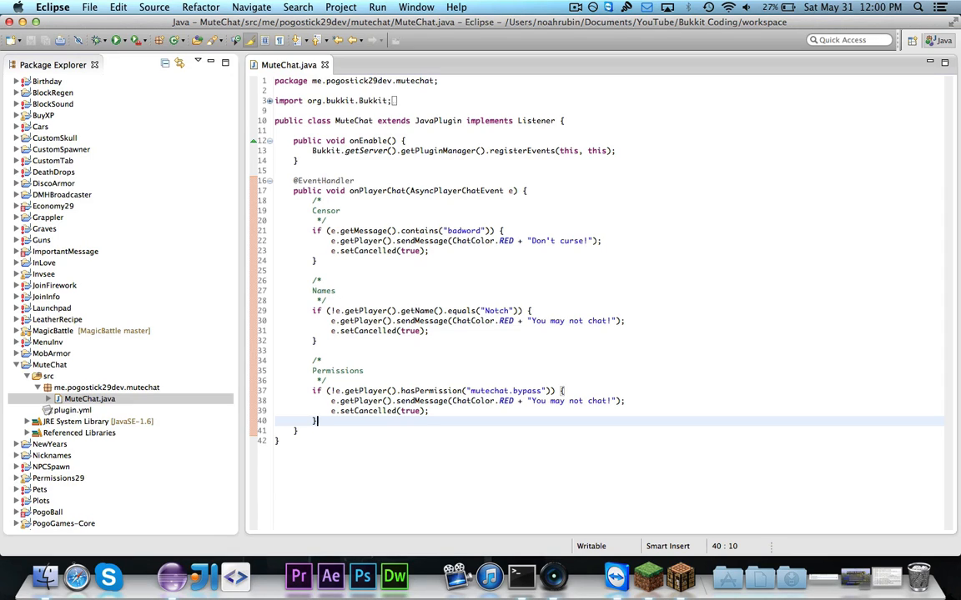
Append "(Whitelist or Blacklist)" to the Names comment line.
{"action": "type", "text": "("}
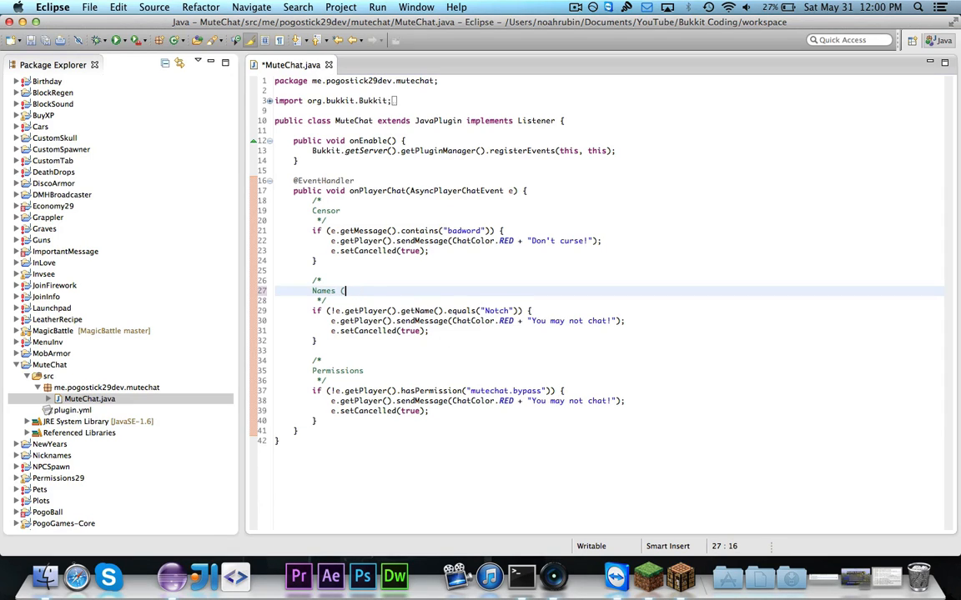
{"action": "type", "text": "Whitelist"}
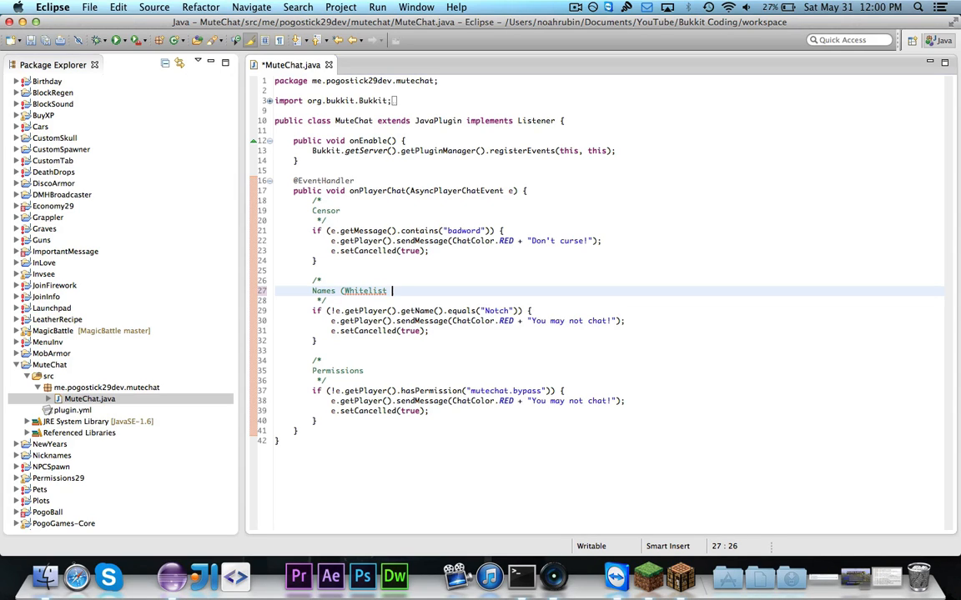
{"action": "type", "text": "or Blacklist"}
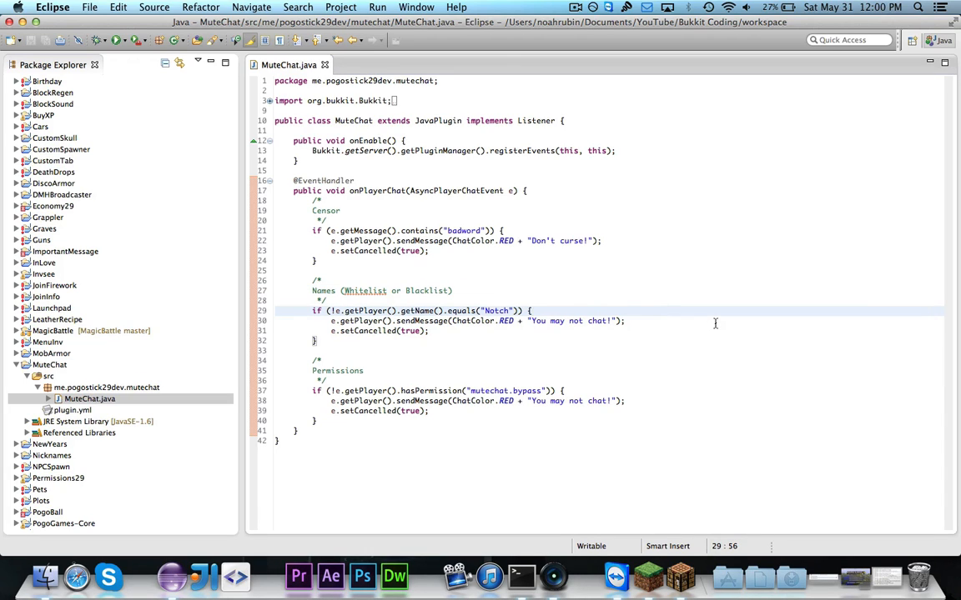
{"action": "left_click", "coordinate": [564, 390]}
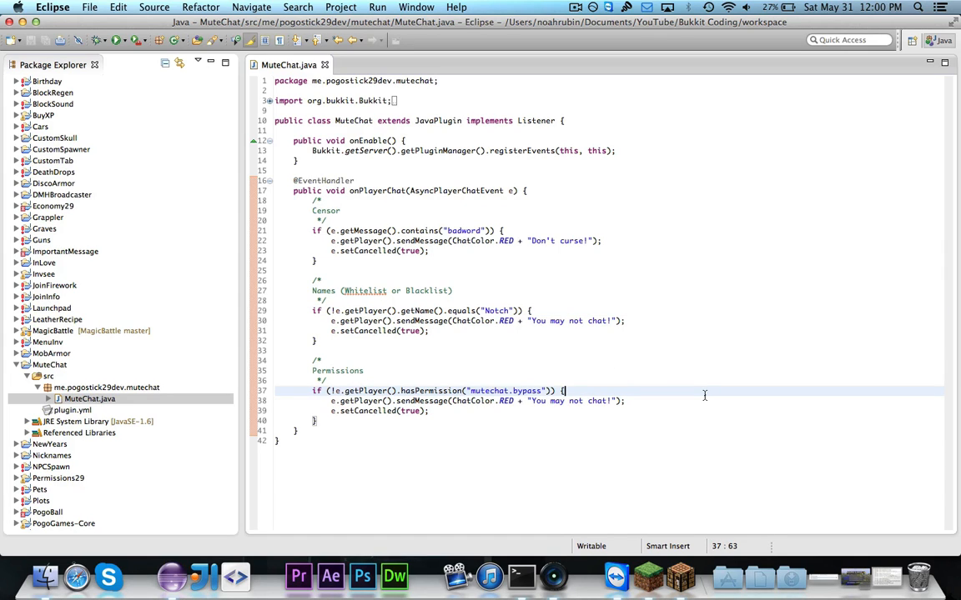
{"action": "mouse_move", "coordinate": [571, 224]}
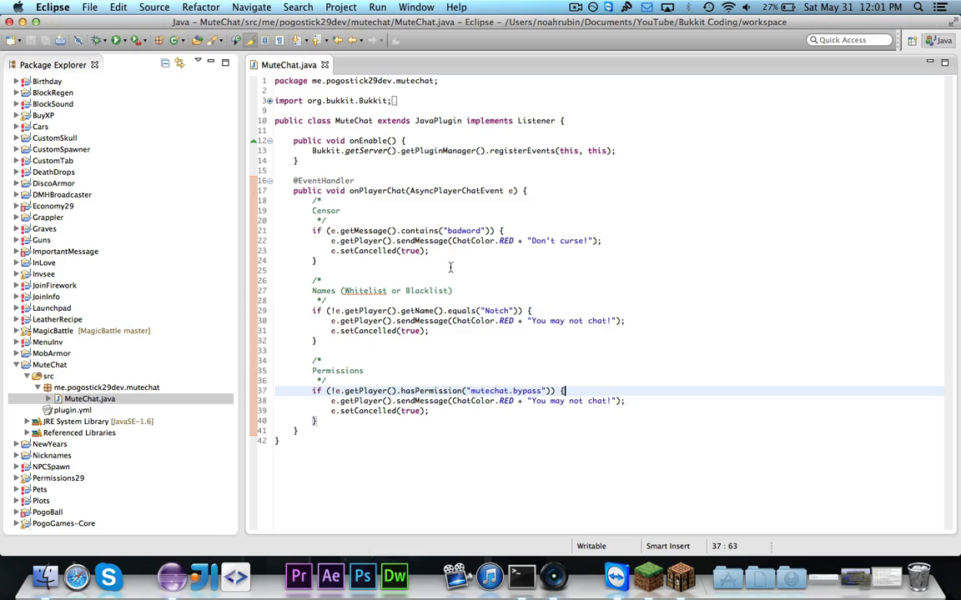
{"action": "mouse_move", "coordinate": [400, 290]}
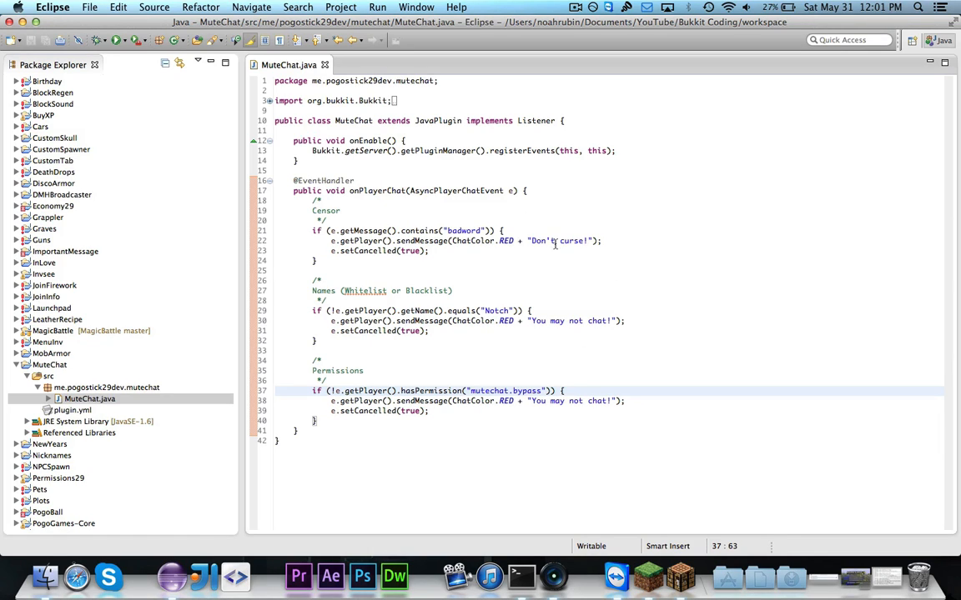
{"action": "mouse_move", "coordinate": [526, 282]}
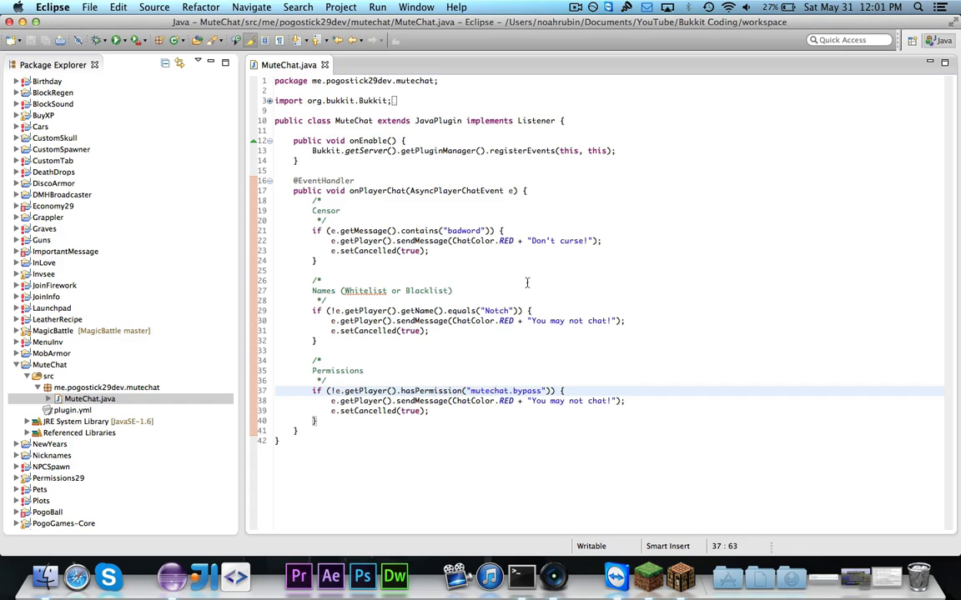
Export the MuteChat project, then join the localhost server in Minecraft.
{"action": "right_click", "coordinate": [47, 353]}
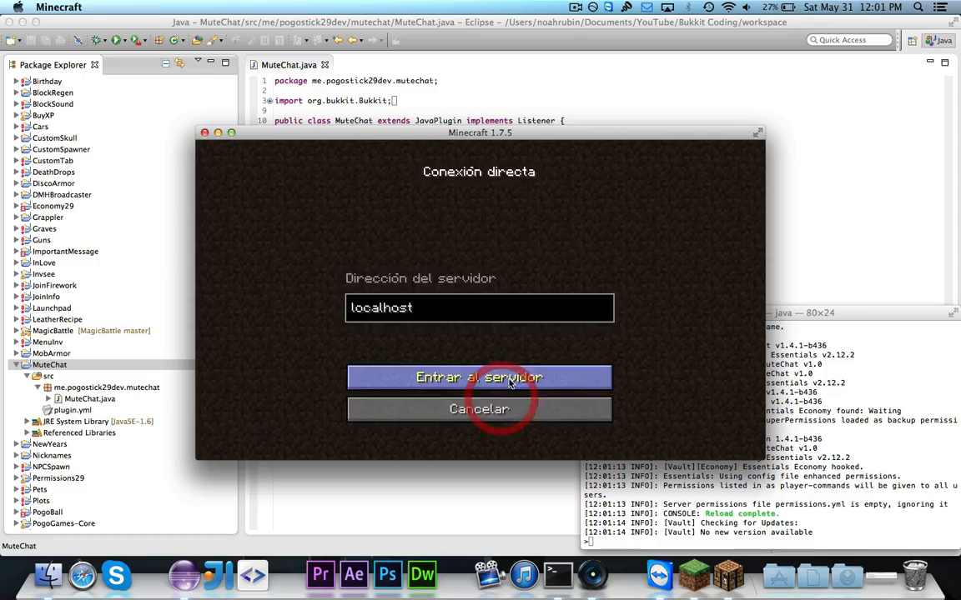
{"action": "left_click", "coordinate": [479, 377]}
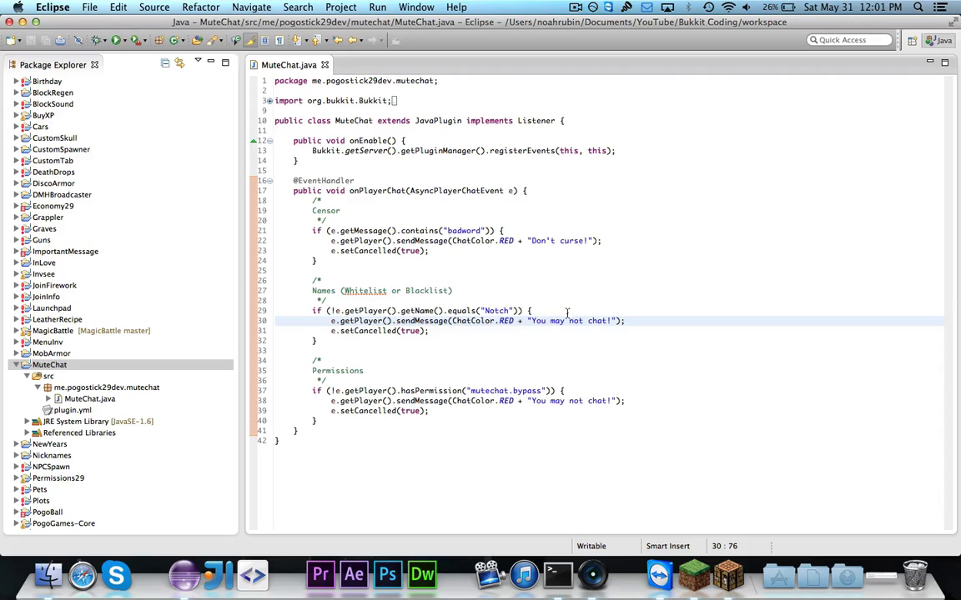
Remove the negation from the Notch name check on line 29 and export the MuteChat project.
{"action": "left_click", "coordinate": [332, 311]}
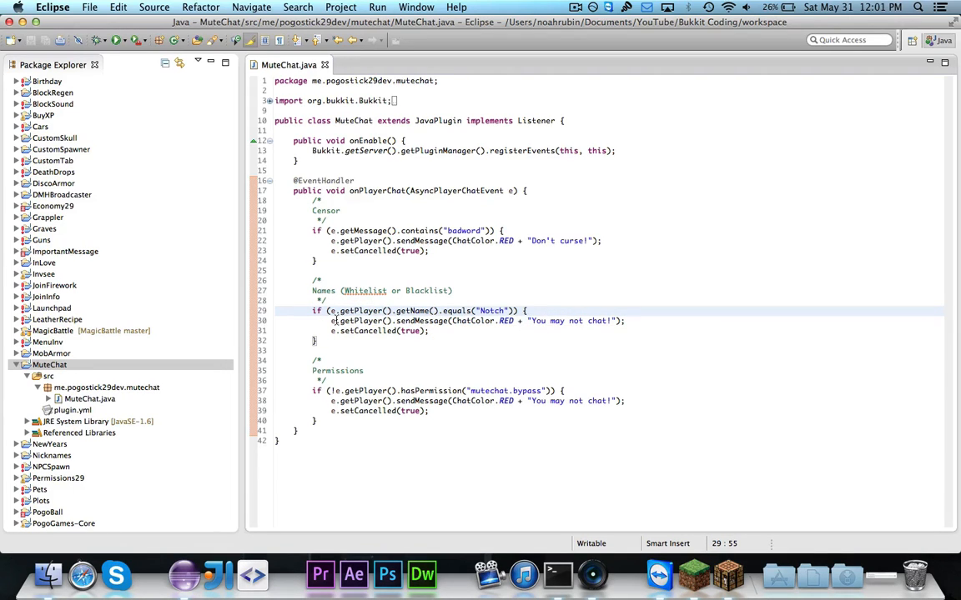
{"action": "right_click", "coordinate": [49, 365]}
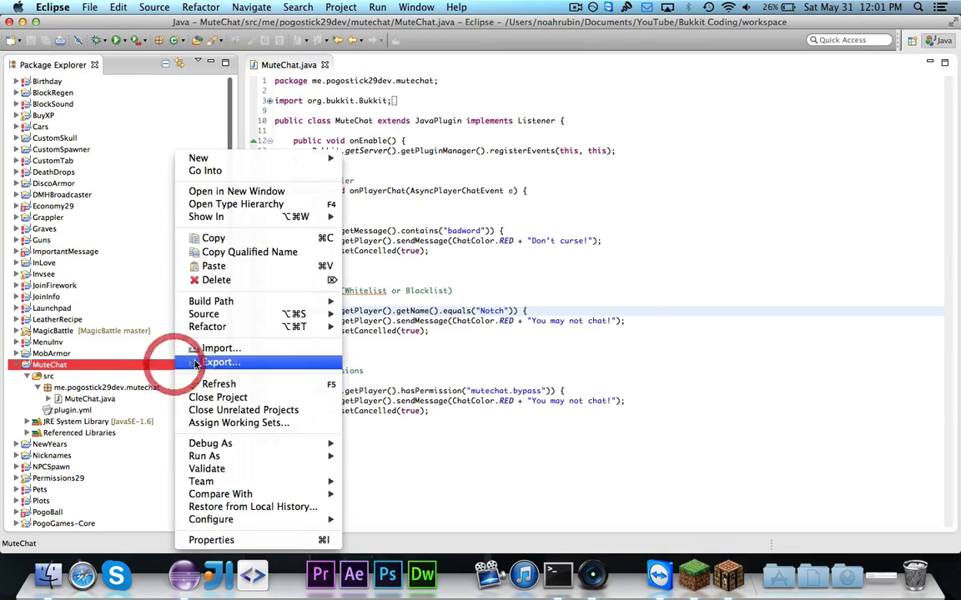
{"action": "left_click", "coordinate": [220, 363]}
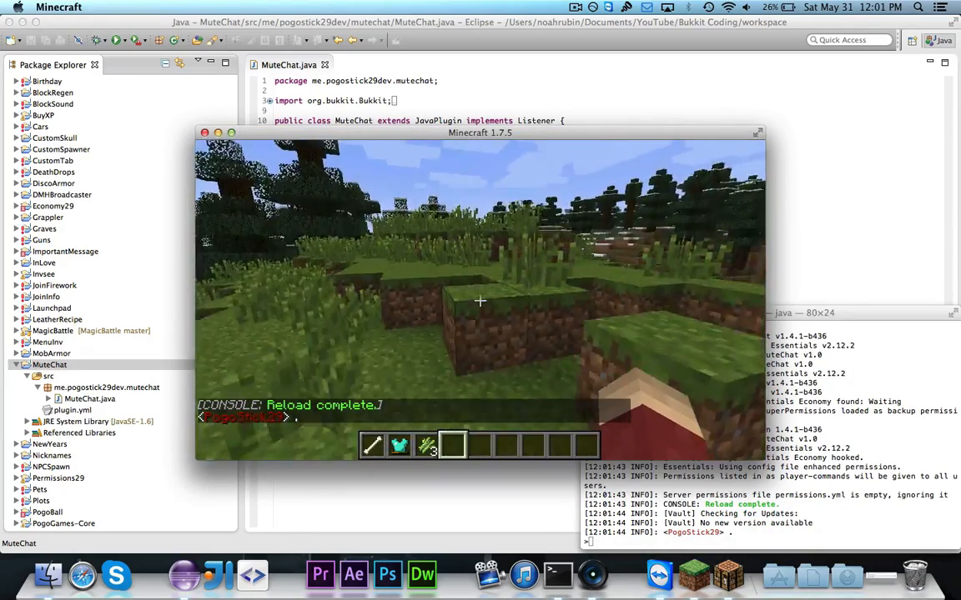
{"action": "mouse_move", "coordinate": [479, 301]}
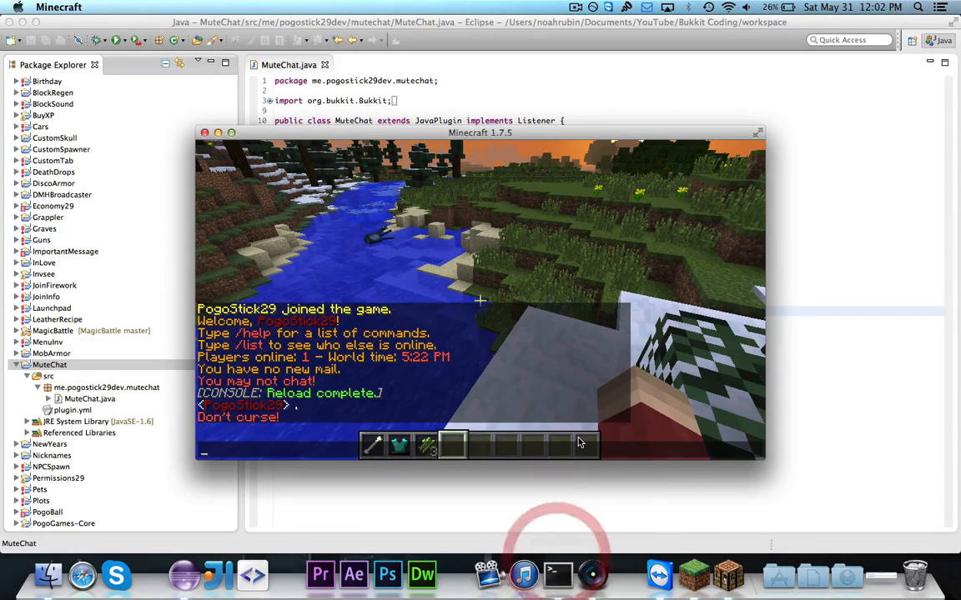
Bring the server console Terminal to the front after the plugin's chat warnings appear.
{"action": "left_click", "coordinate": [554, 571]}
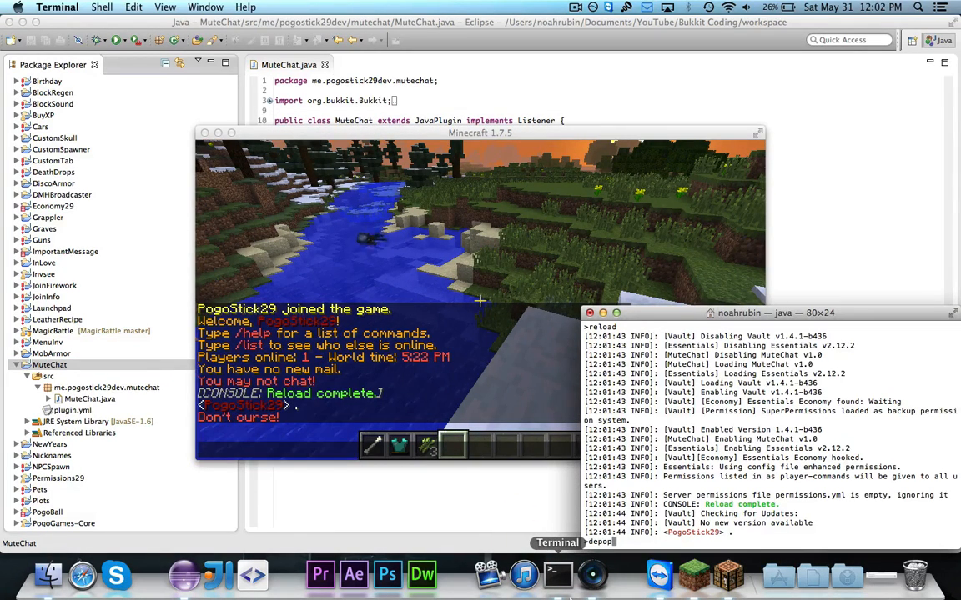